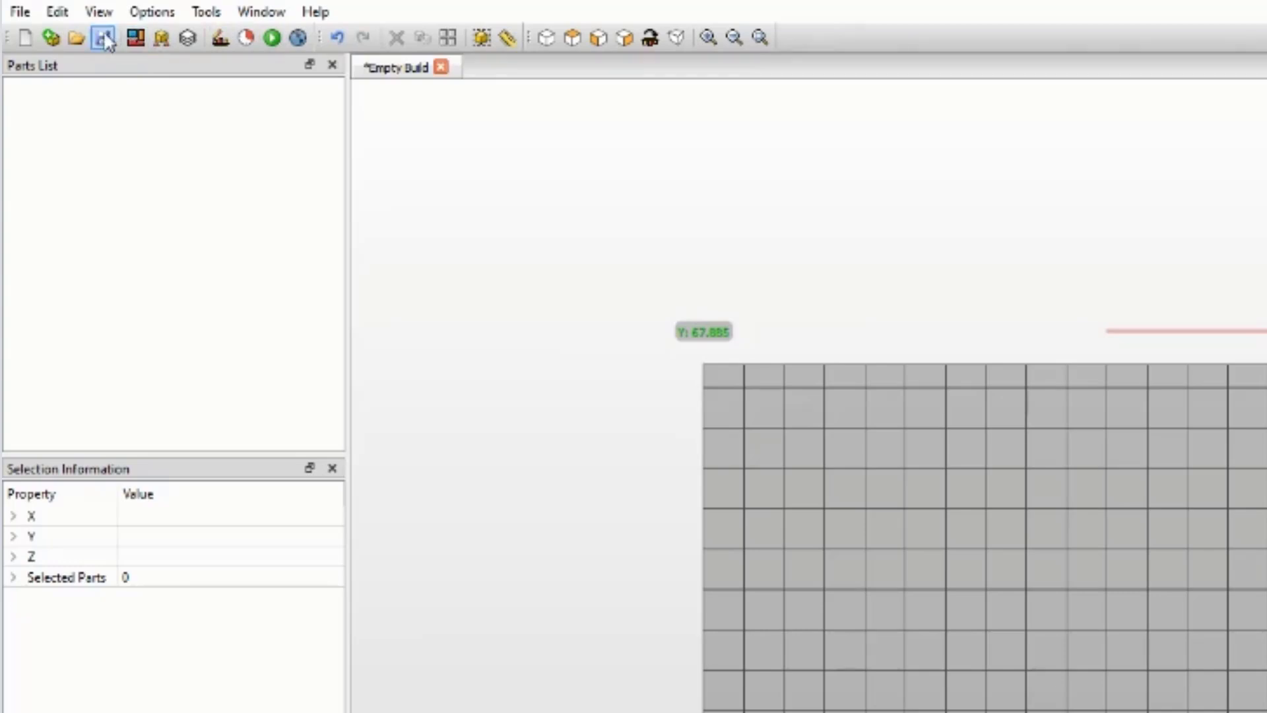
Add the Digital demo model (Saremco)_1 STL to the build platform and select it
left_click(102, 37)
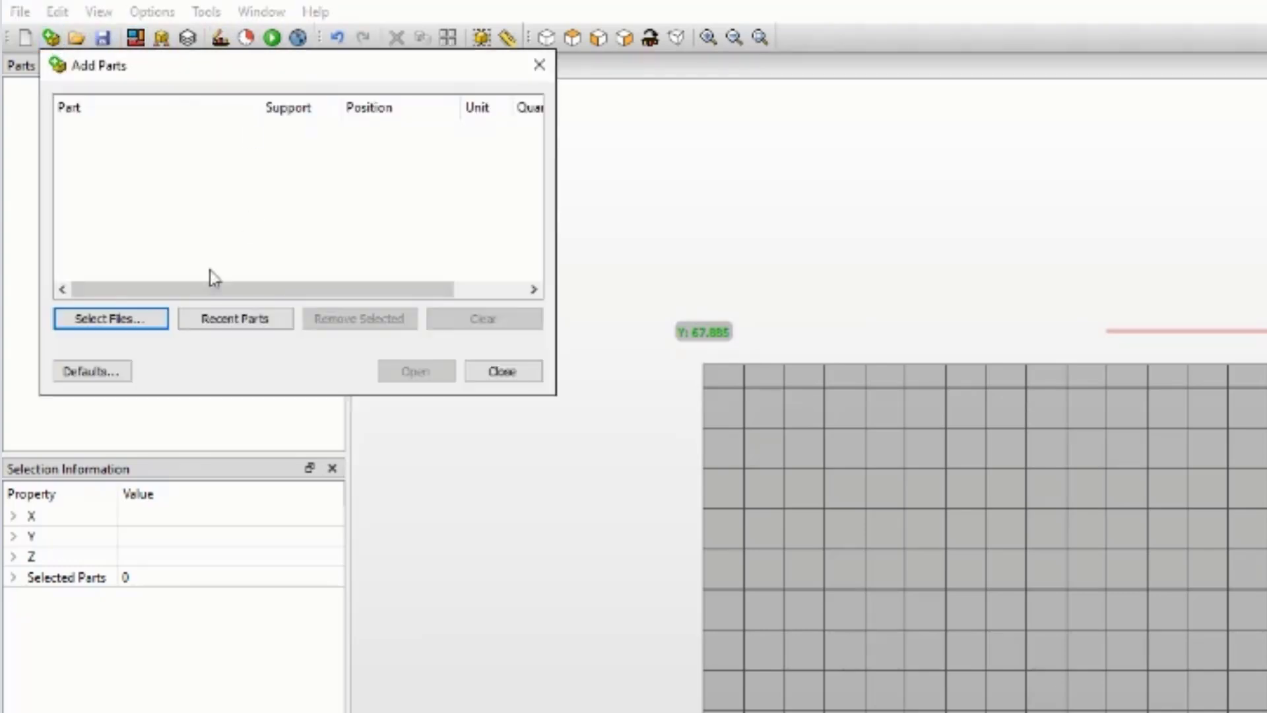
left_click(110, 318)
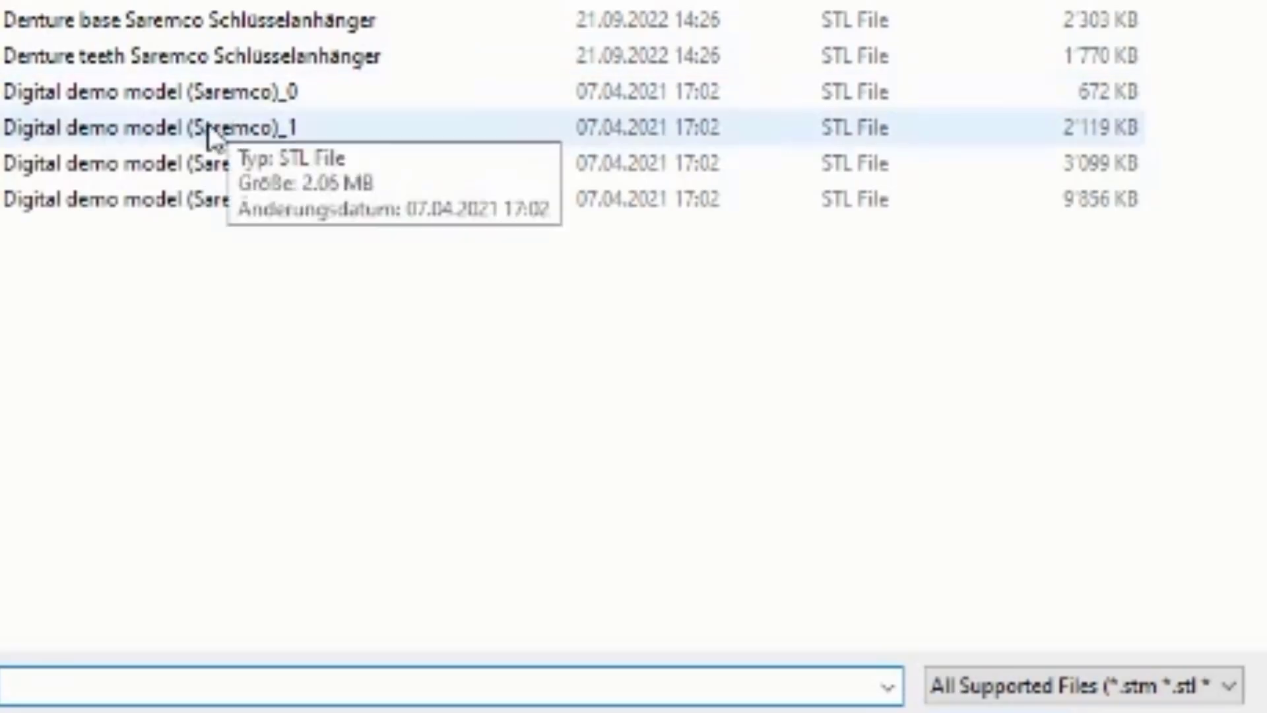
double_click(145, 128)
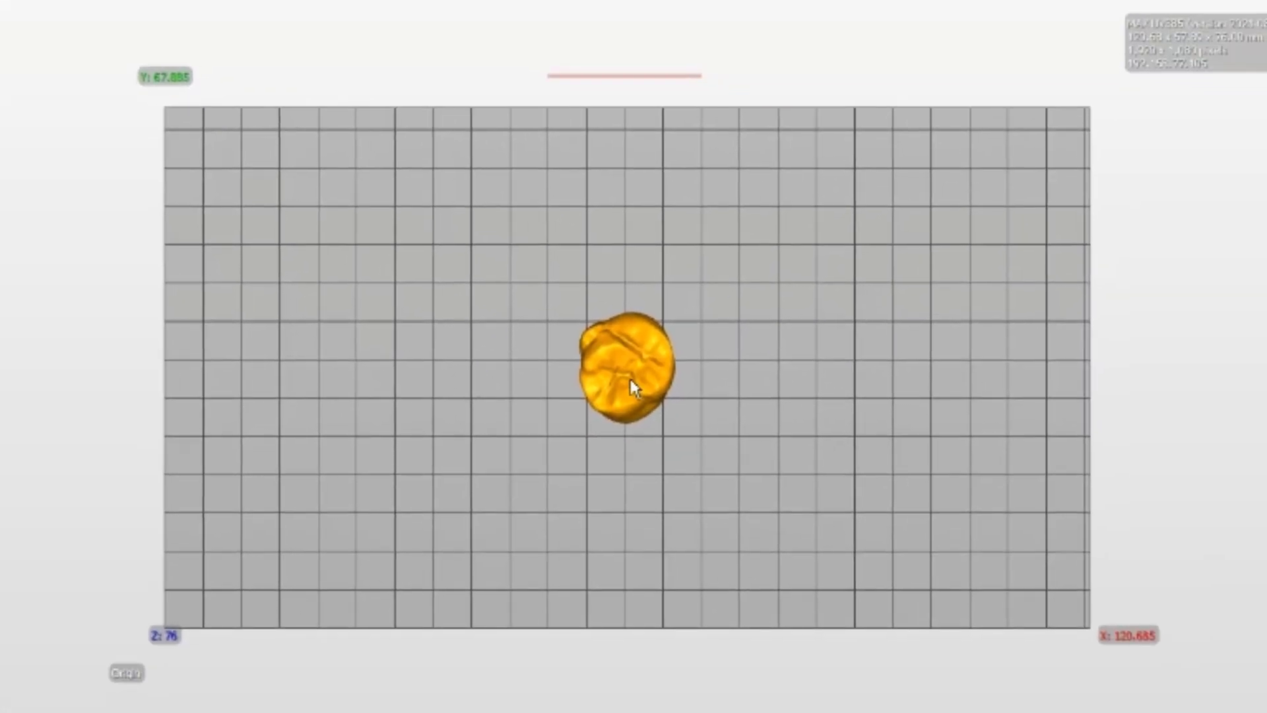
left_click(634, 368)
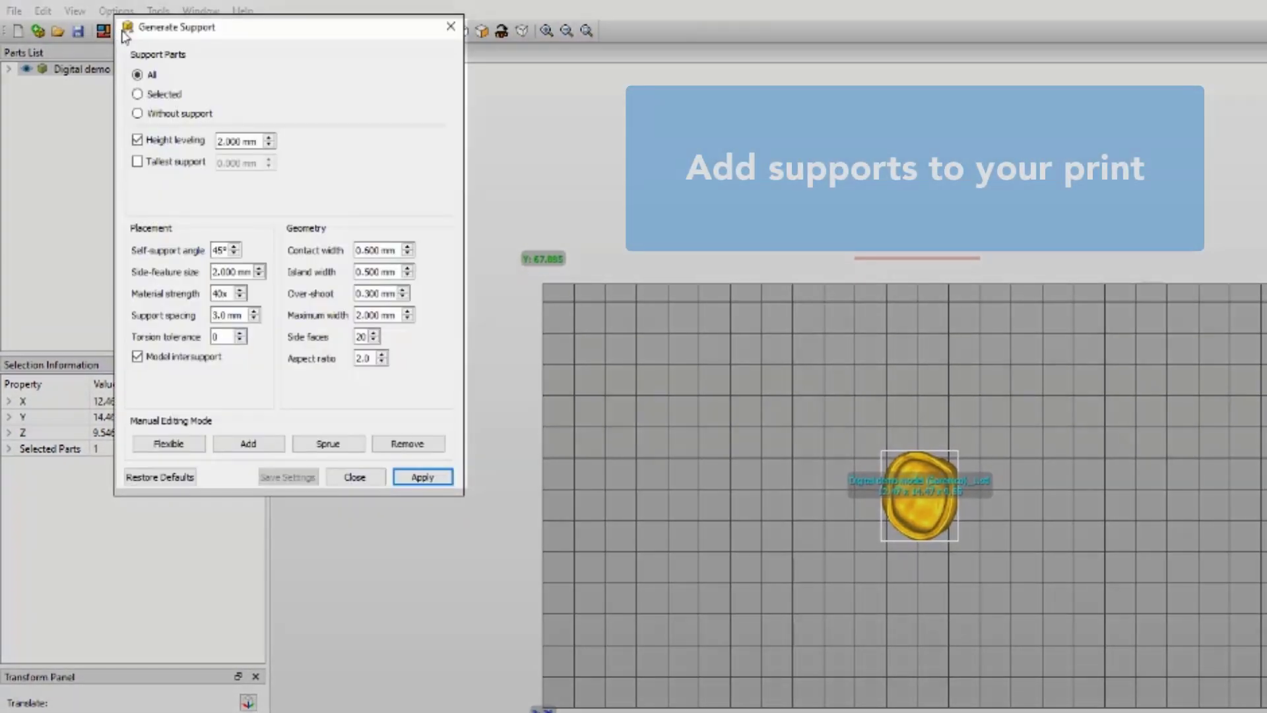
Generate supports for all parts beneath the dental model
left_click(423, 476)
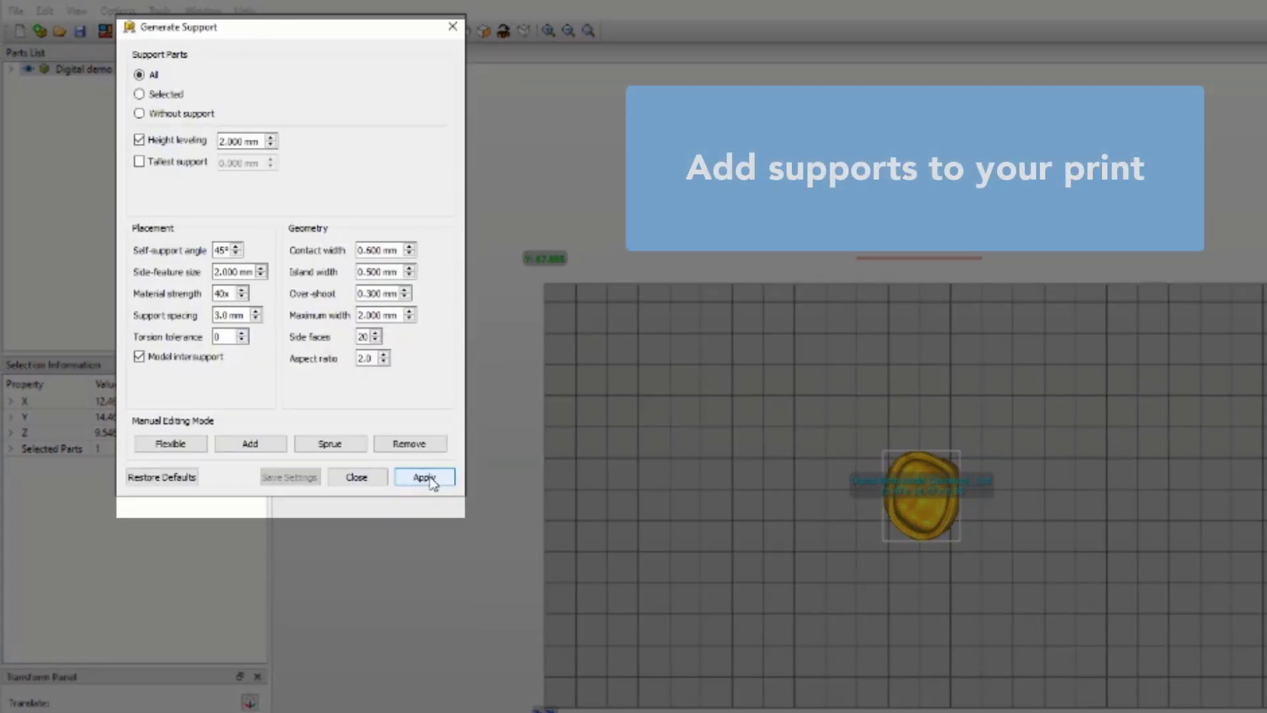
left_click(424, 476)
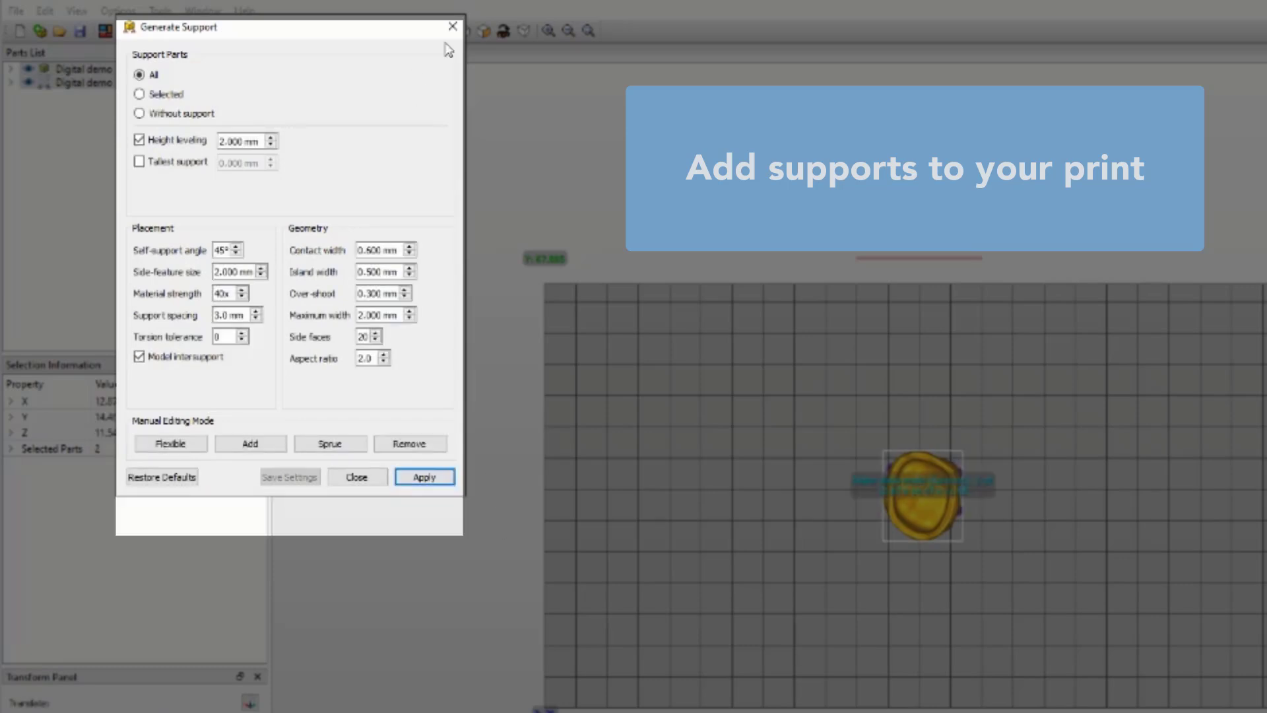
left_click(355, 476)
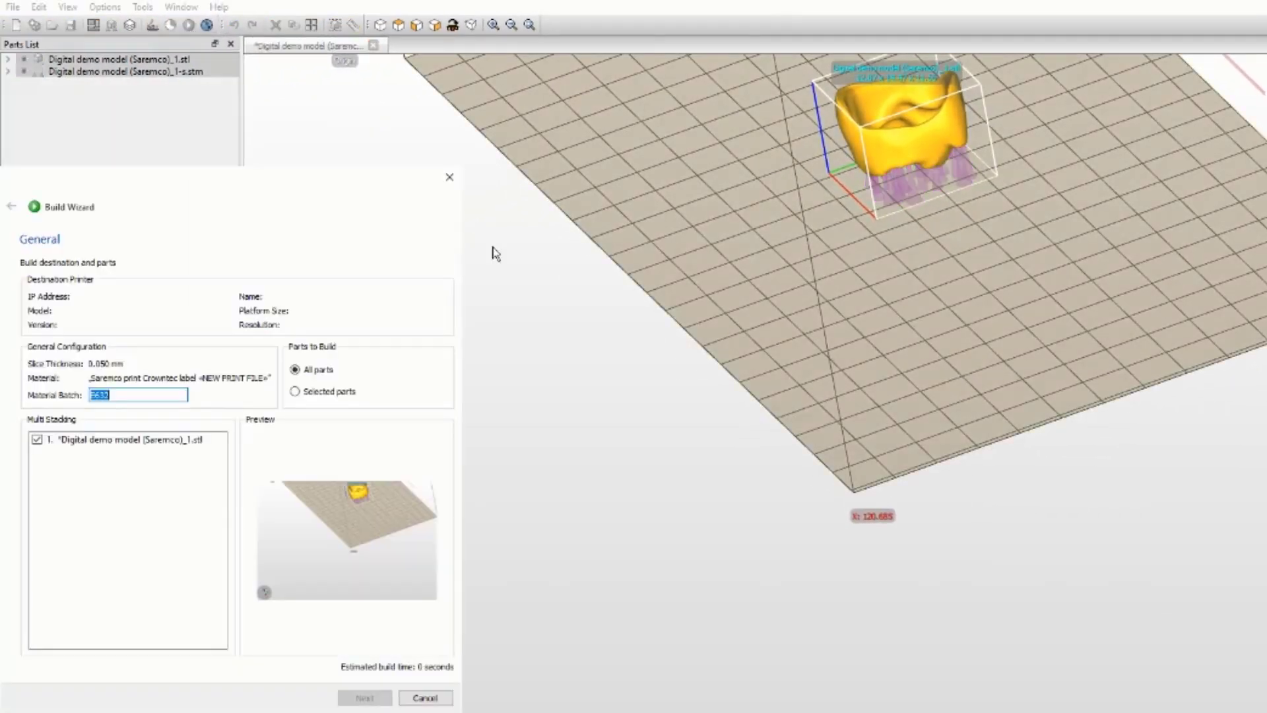
left_click(364, 697)
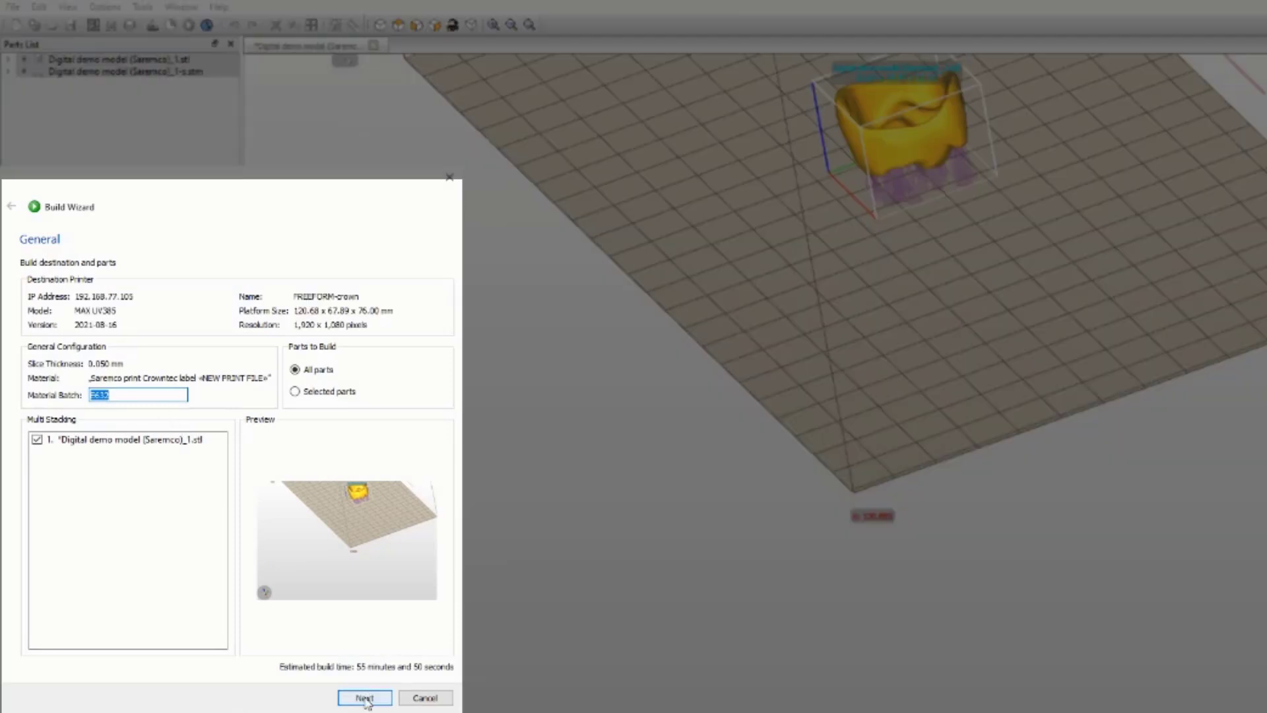
left_click(365, 696)
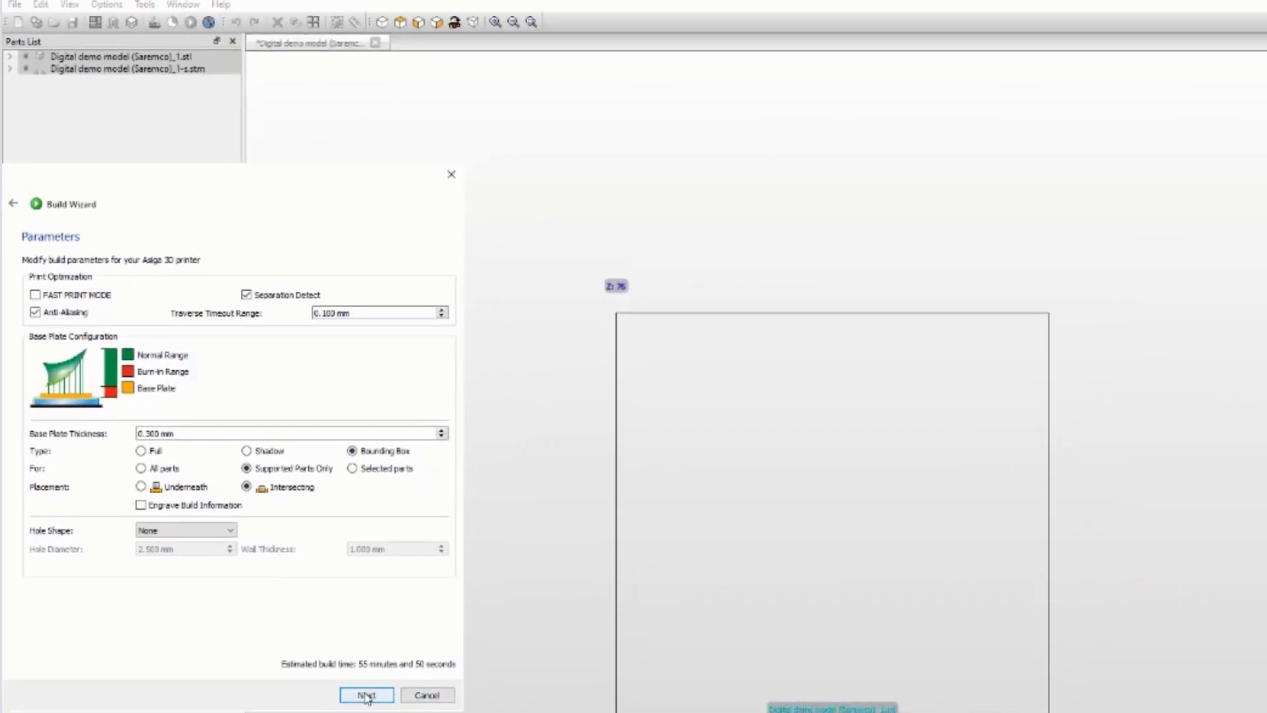
left_click(365, 695)
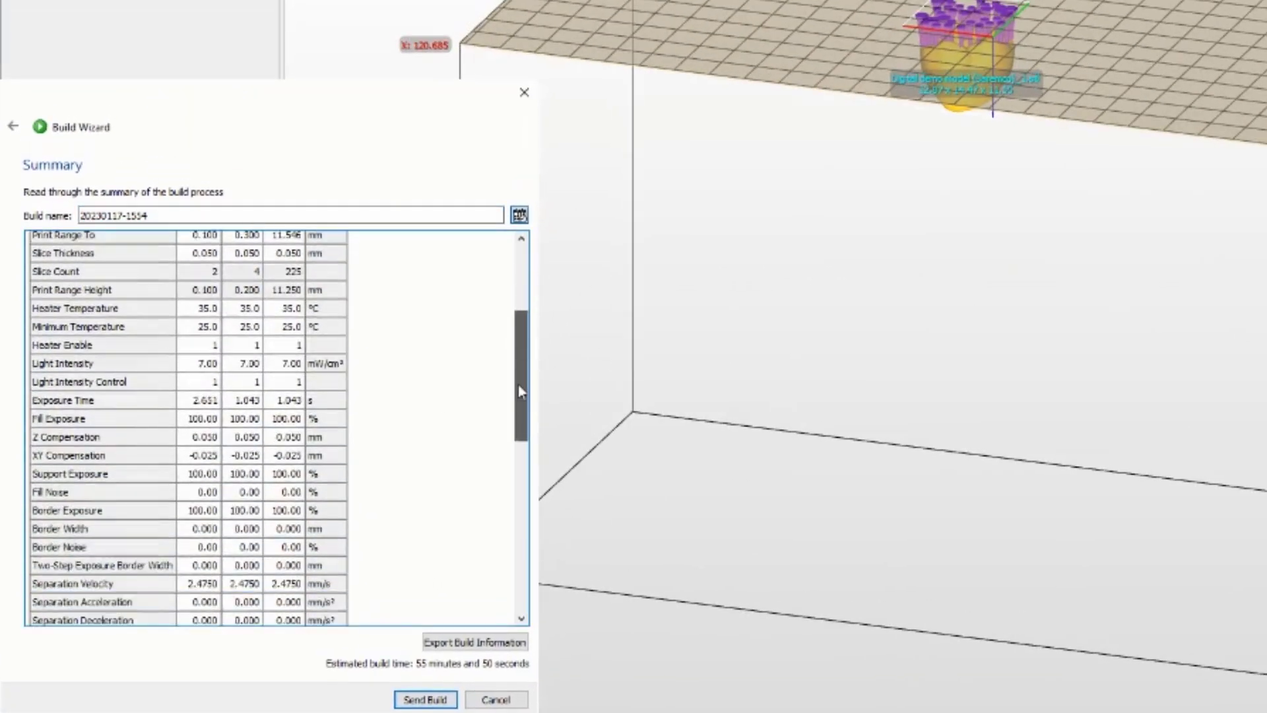
scroll("up", 3)
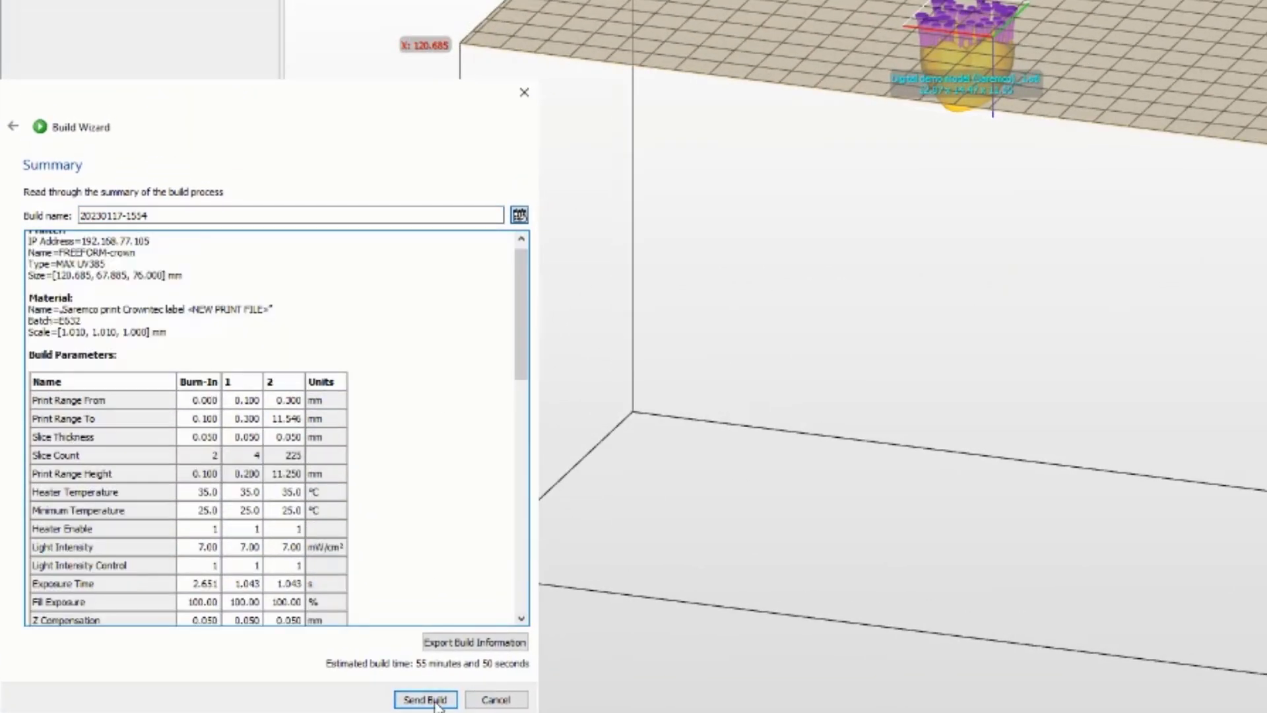
left_click(424, 700)
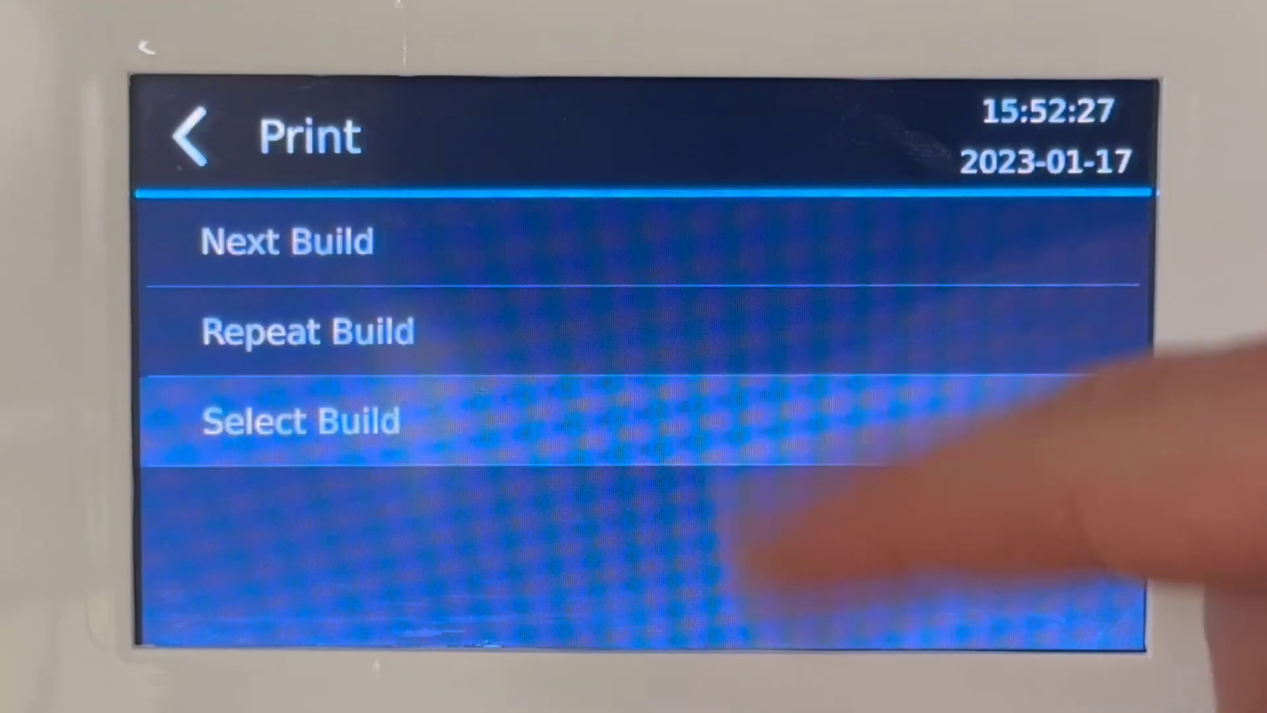
left_click(301, 420)
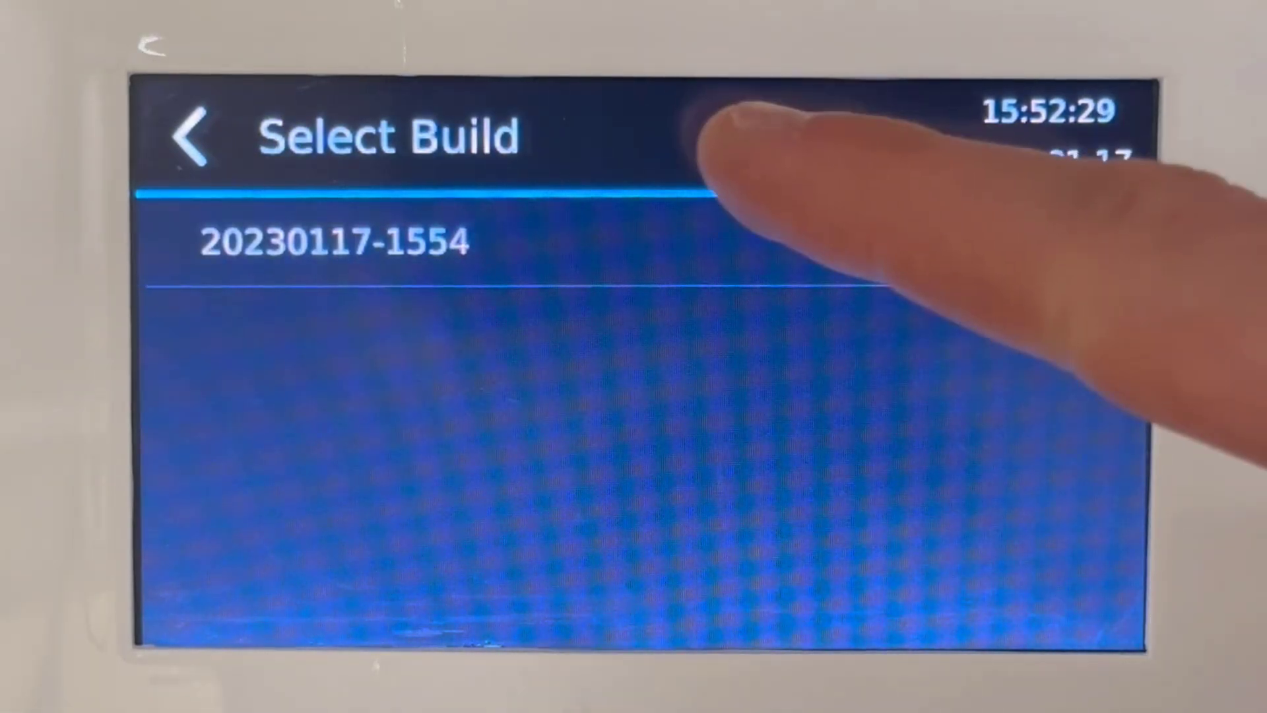
left_click(332, 240)
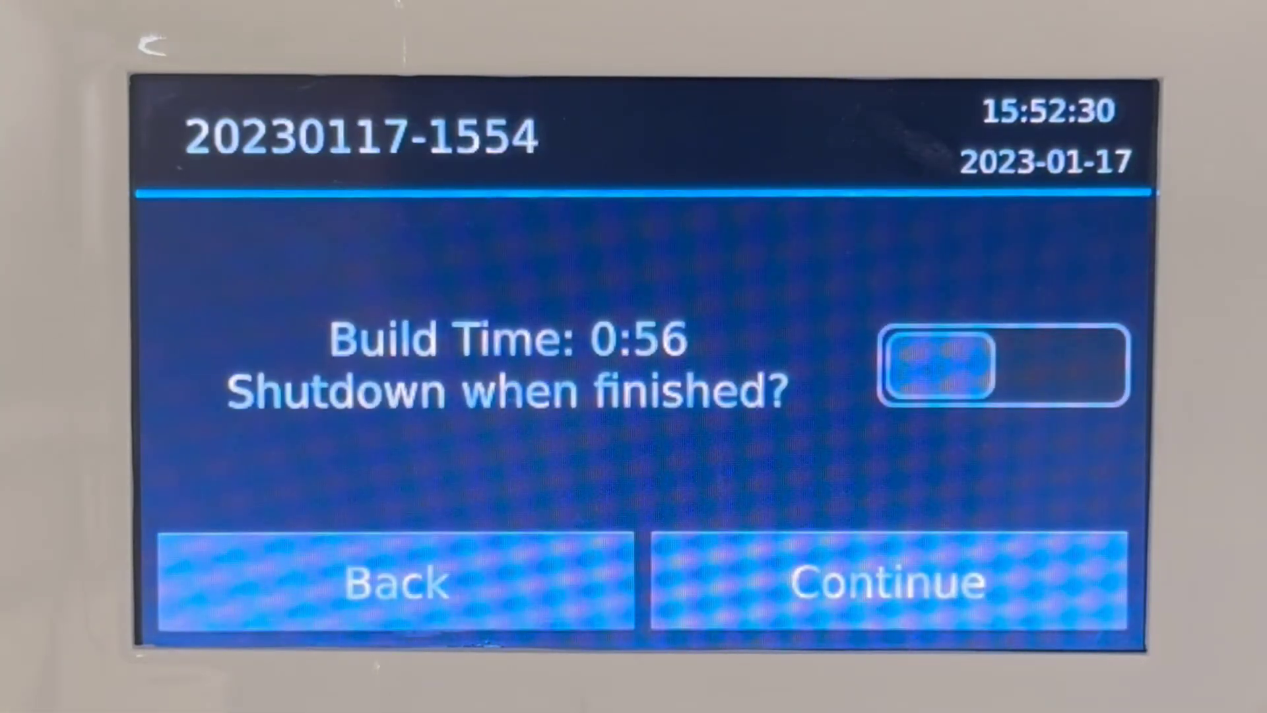